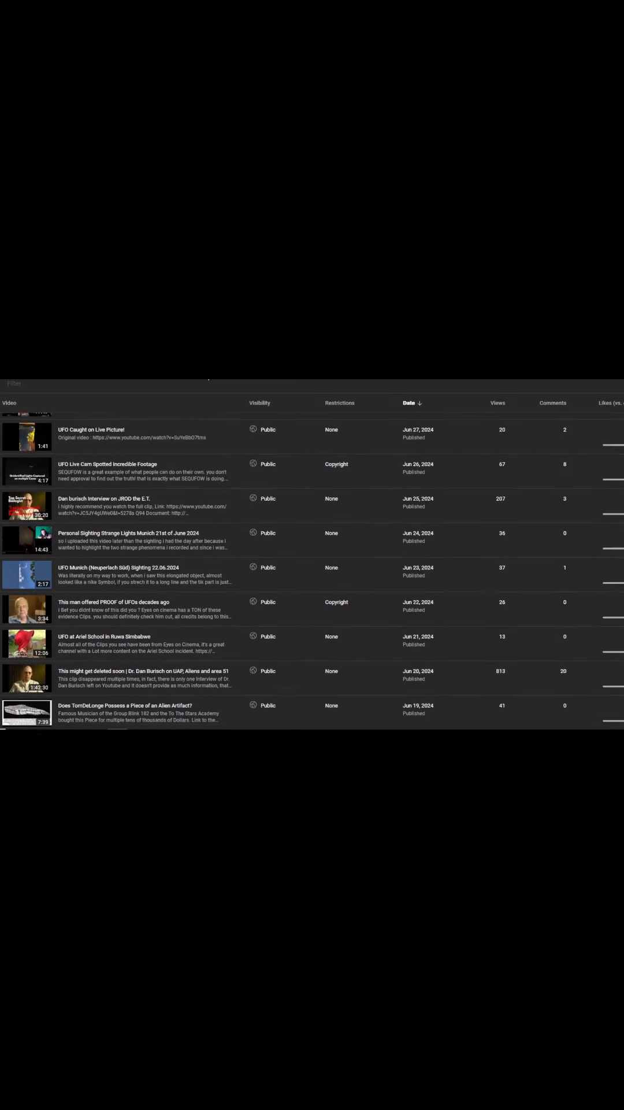
Scroll through the UFO video list, then open the channel Dashboard showing 75 subscribers
scroll(down, 3)
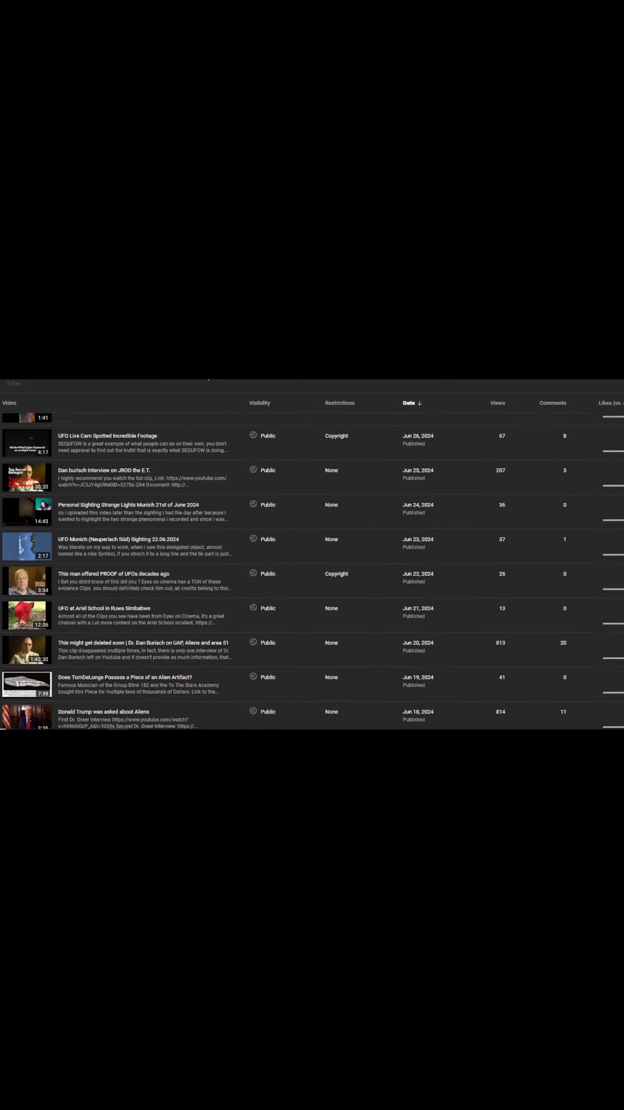
scroll(down, 3)
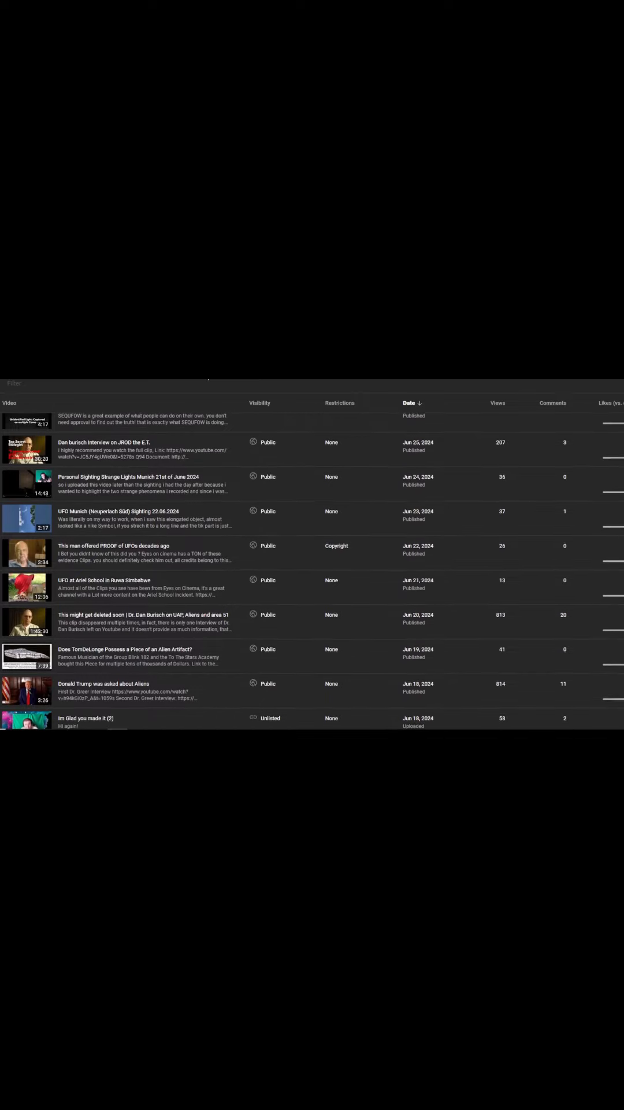
scroll(down, 3)
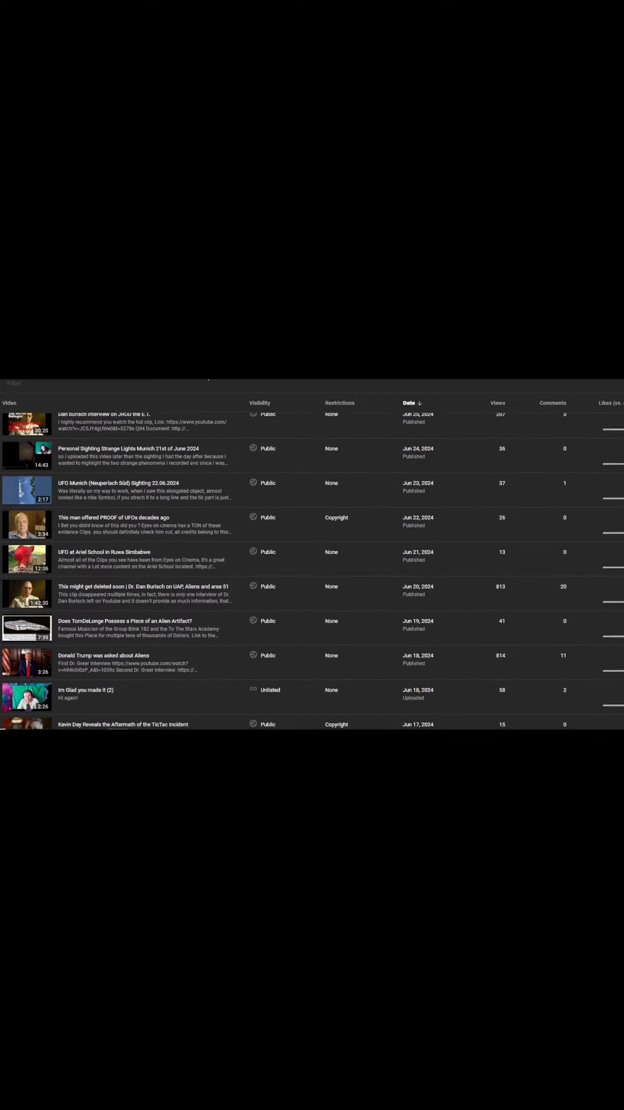
scroll(down, 3)
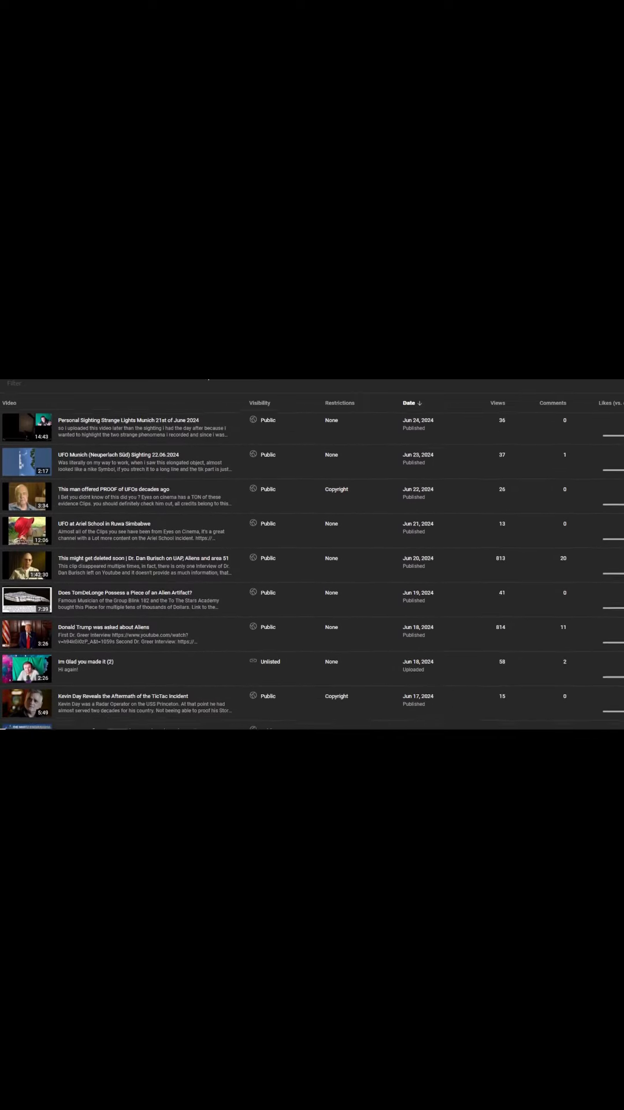
scroll(down, 3)
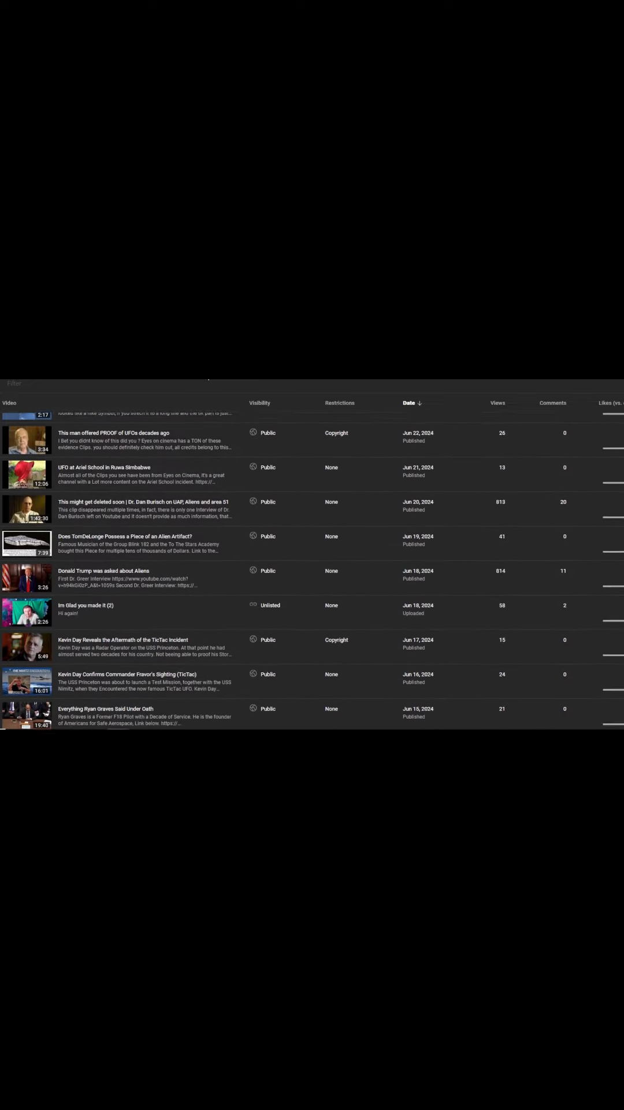
scroll(down, 3)
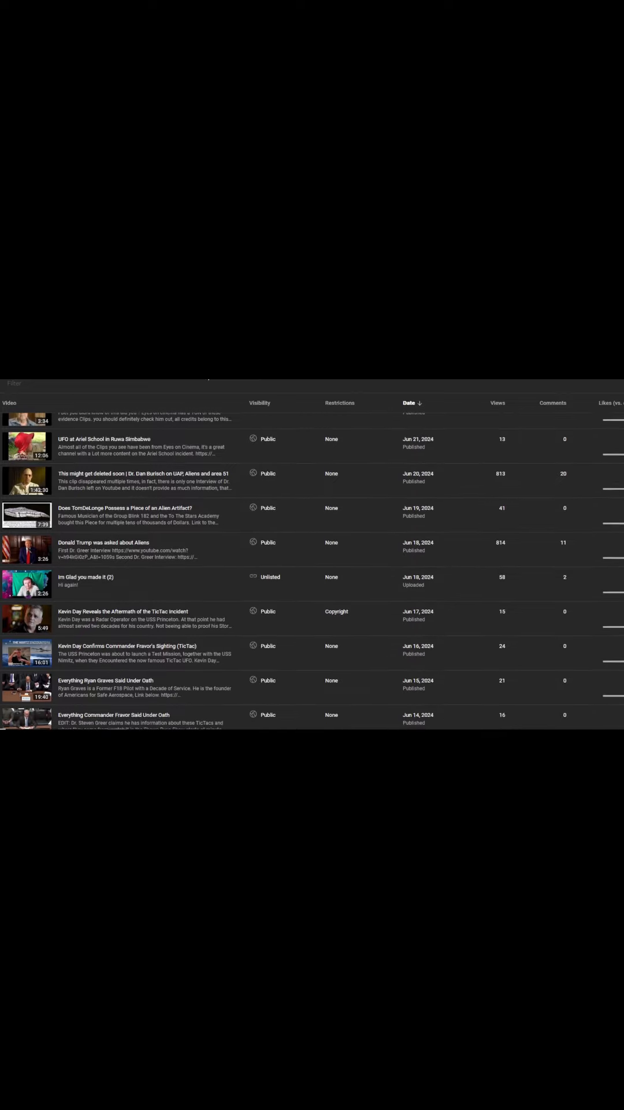
scroll(down, 3)
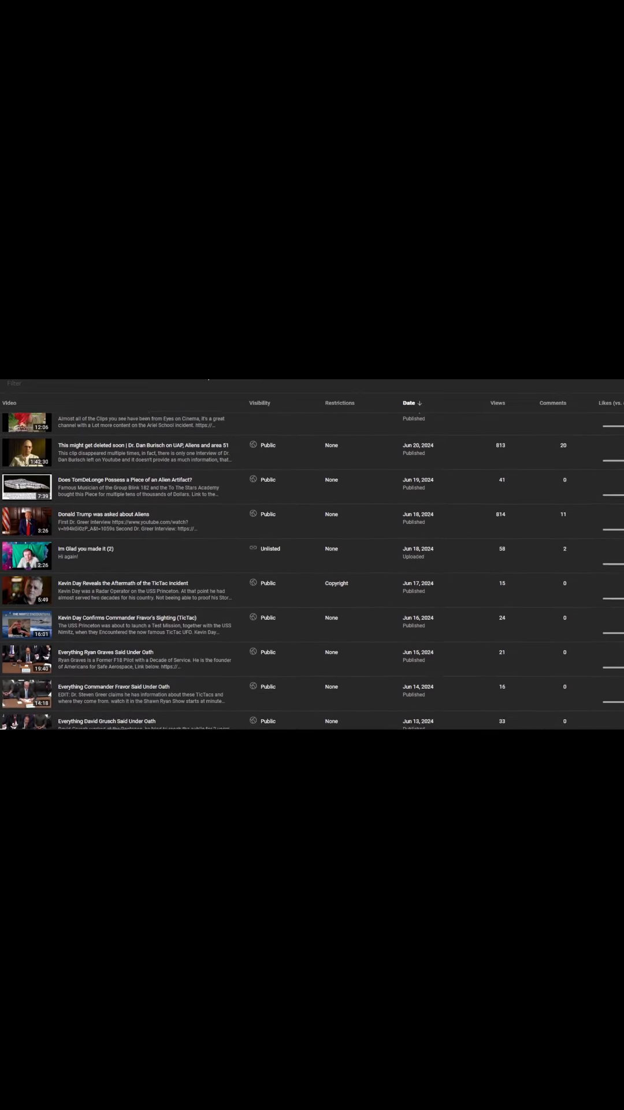
scroll(down, 3)
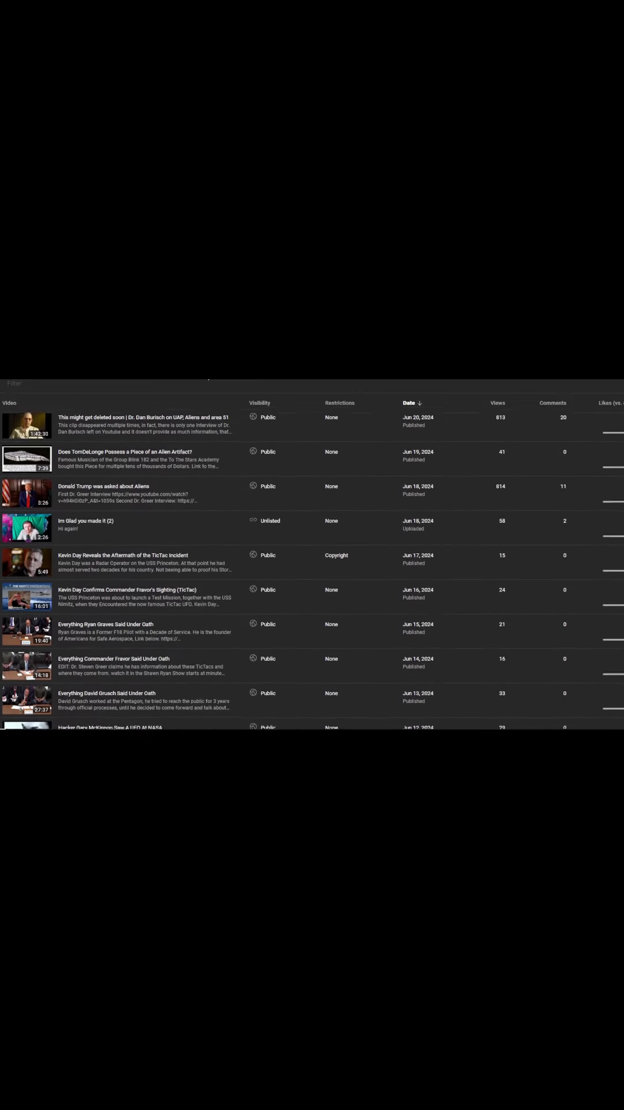
click(60, 464)
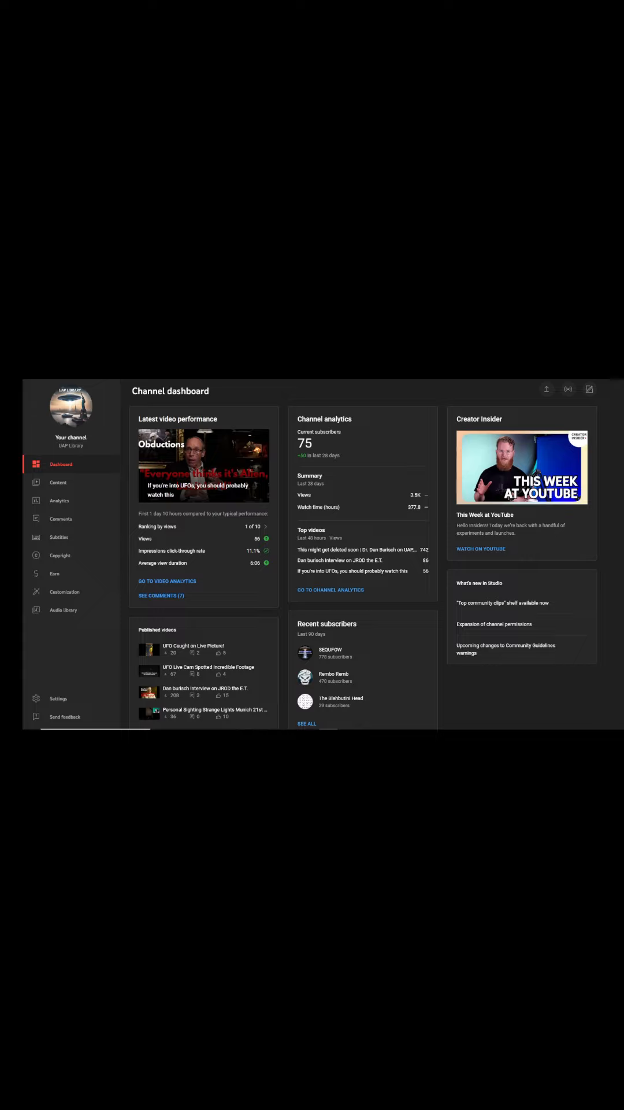